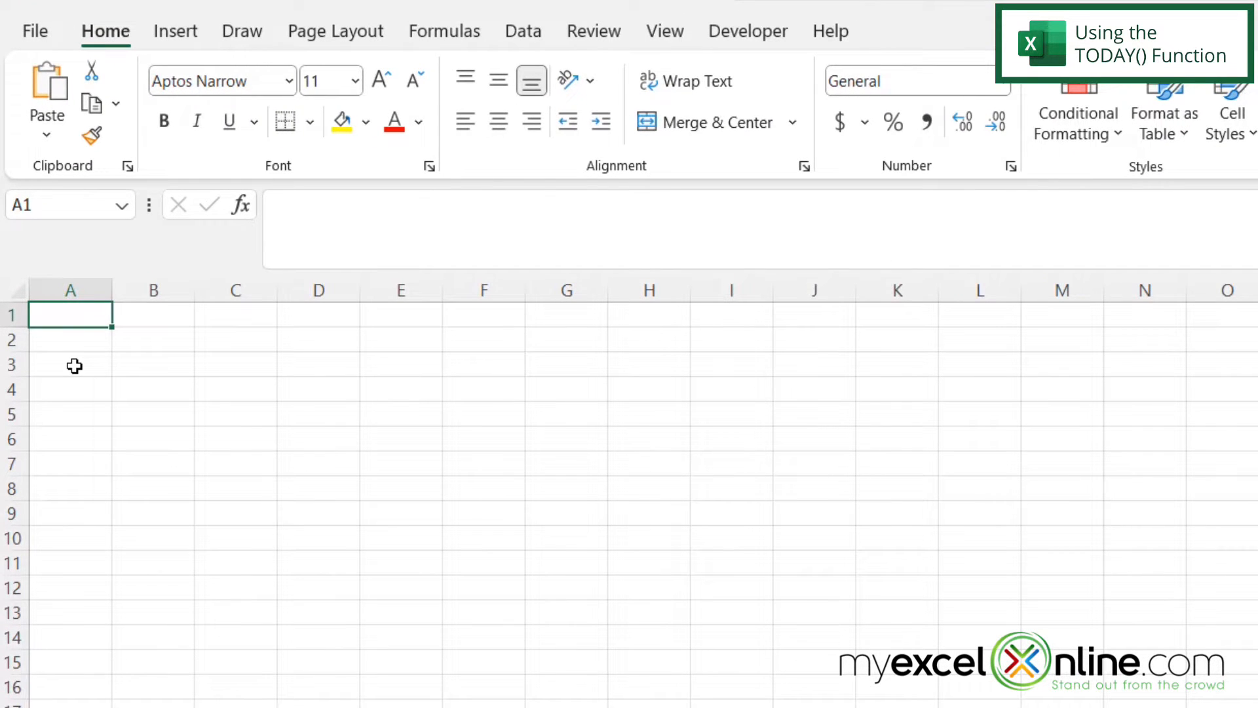
Step: Enter =TODAY() in A1 so it shows the current date, 4/9/2024
text(=today)
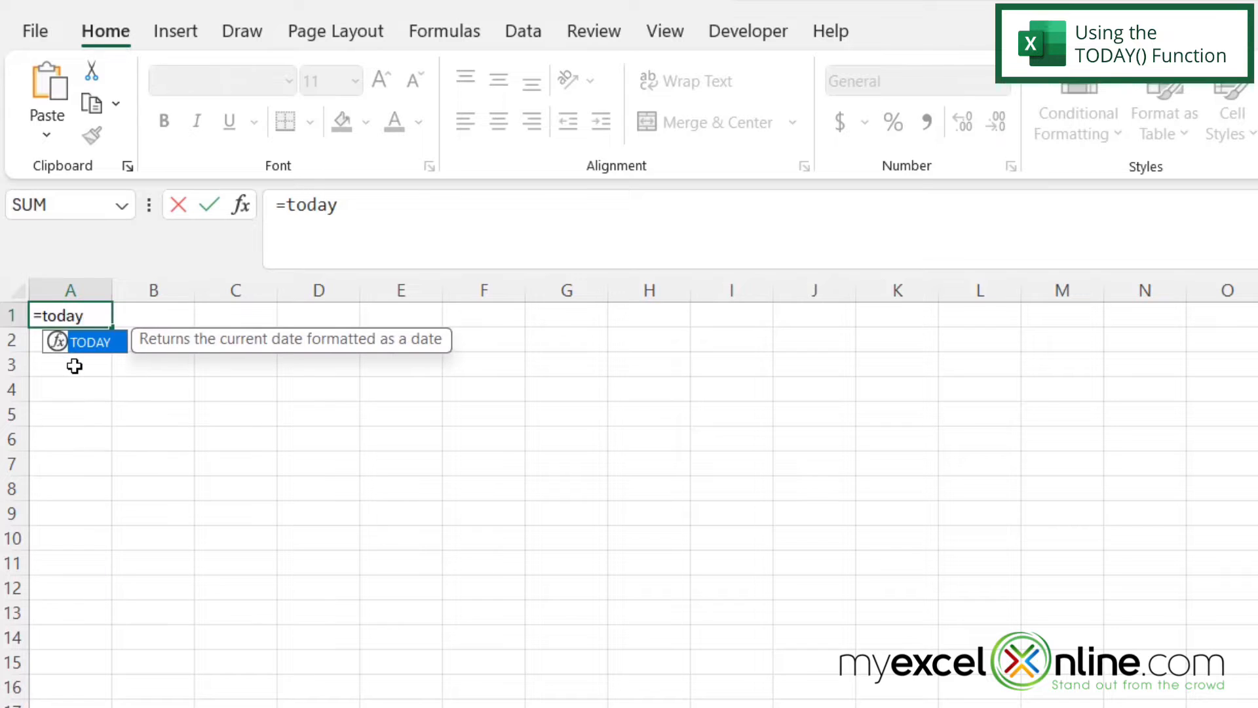
text(())
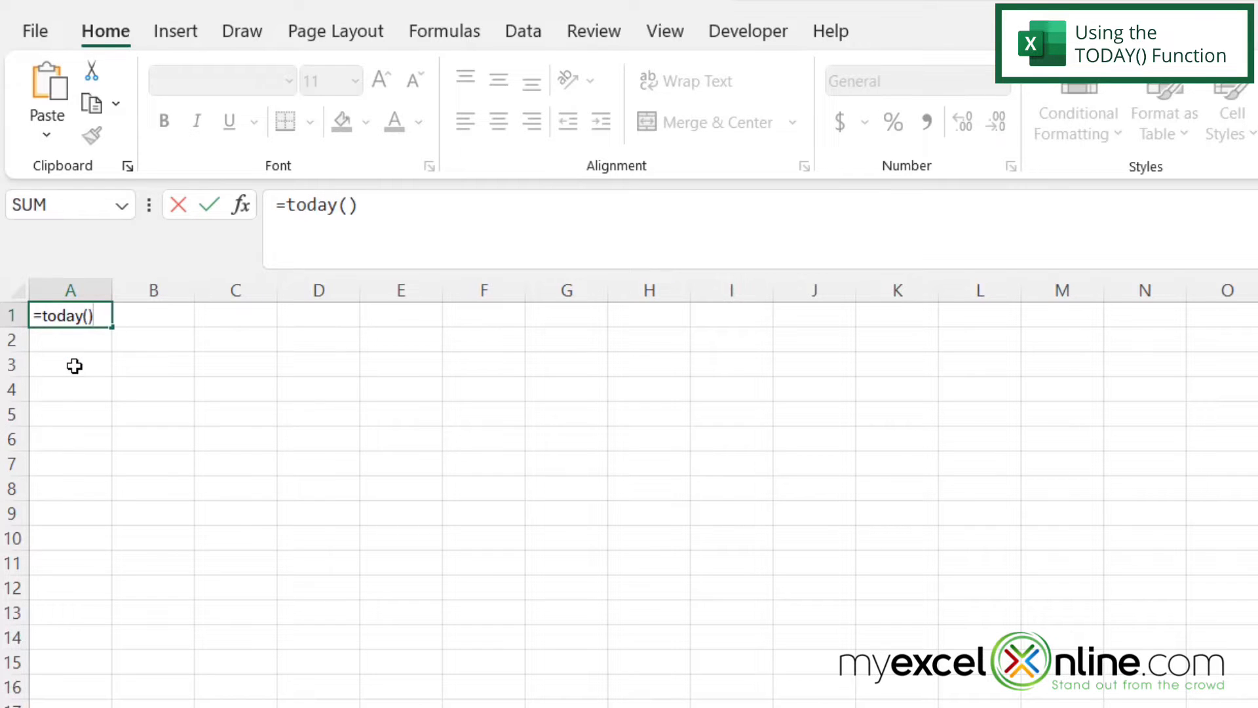
key(enter)
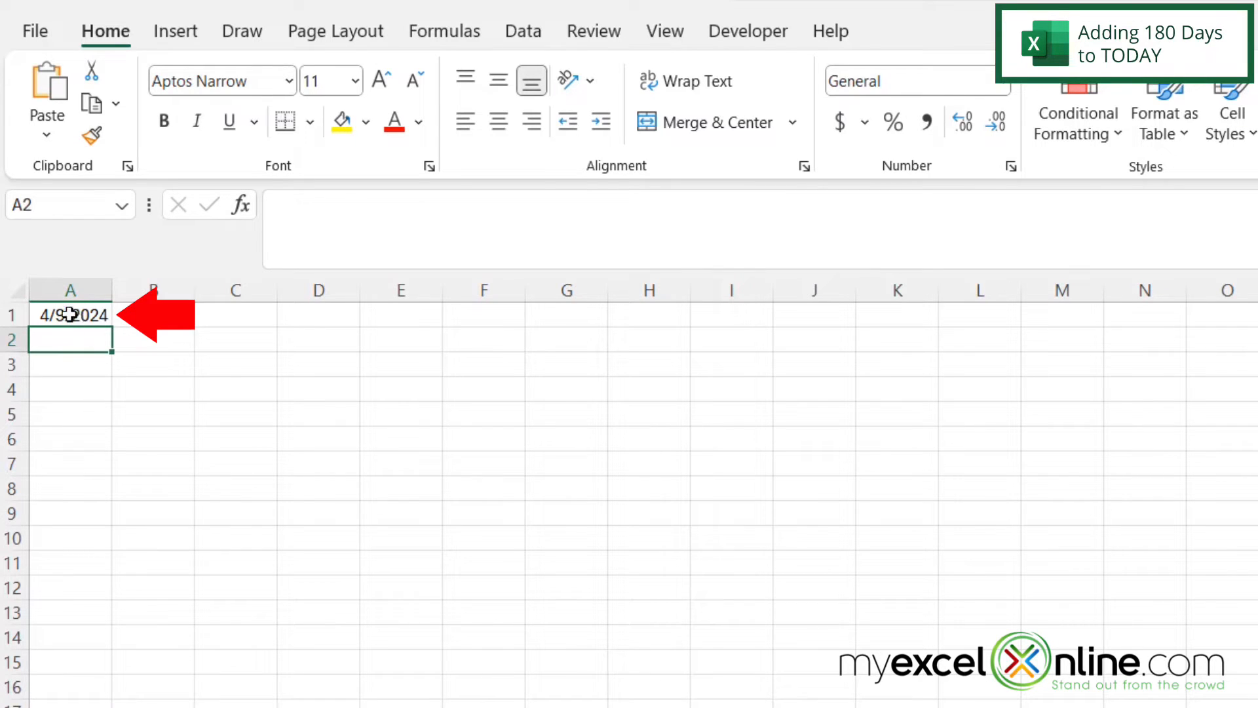
Step: Change A1's formula to =TODAY()+180, showing 10/6/2024
click(70, 314)
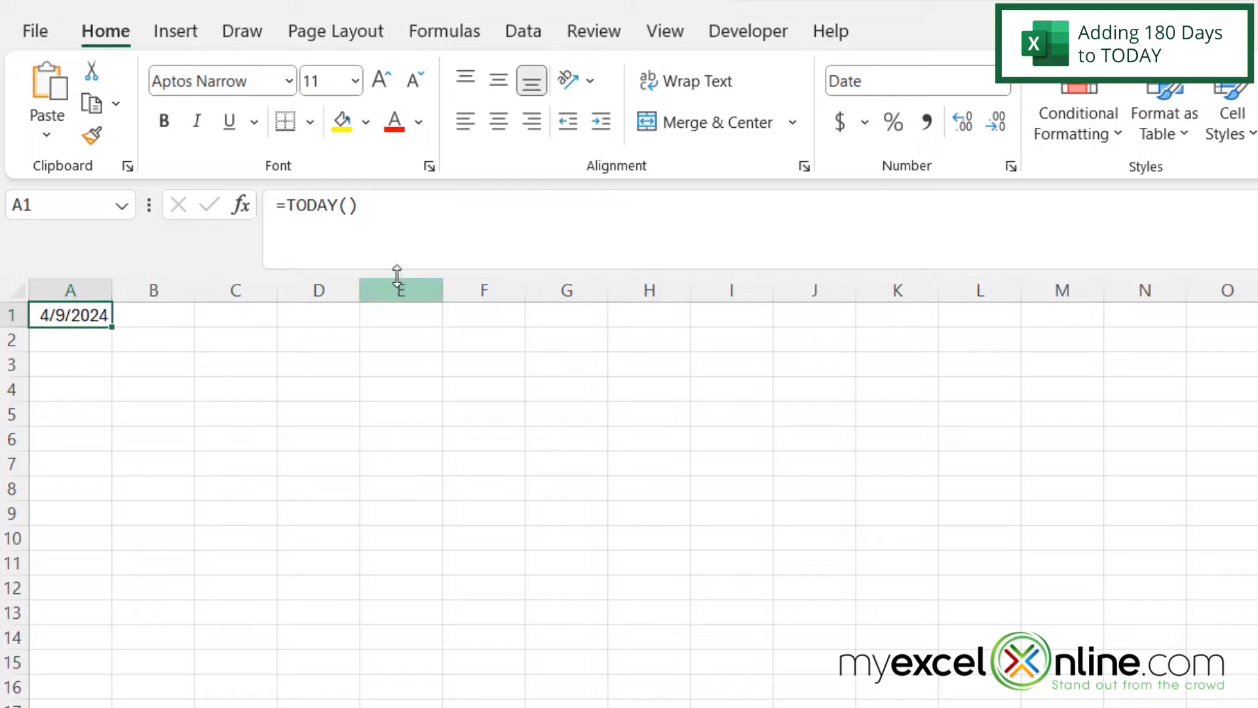
double_click(70, 315)
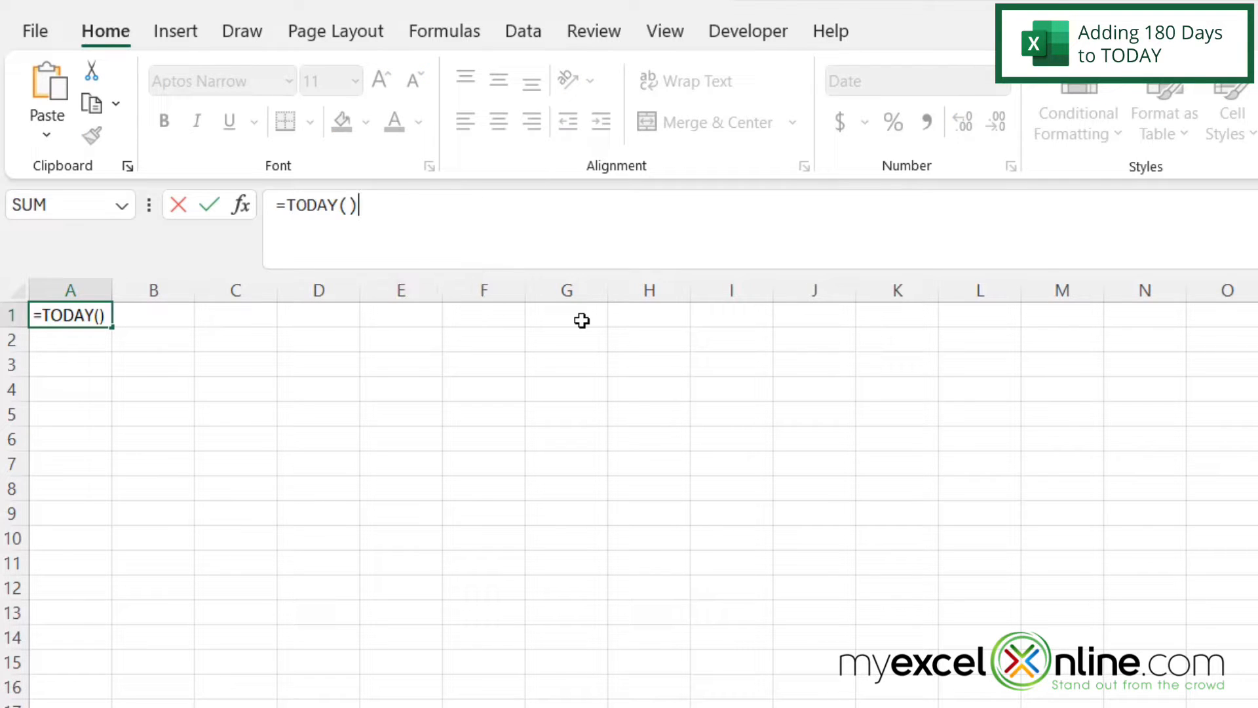
text(+18)
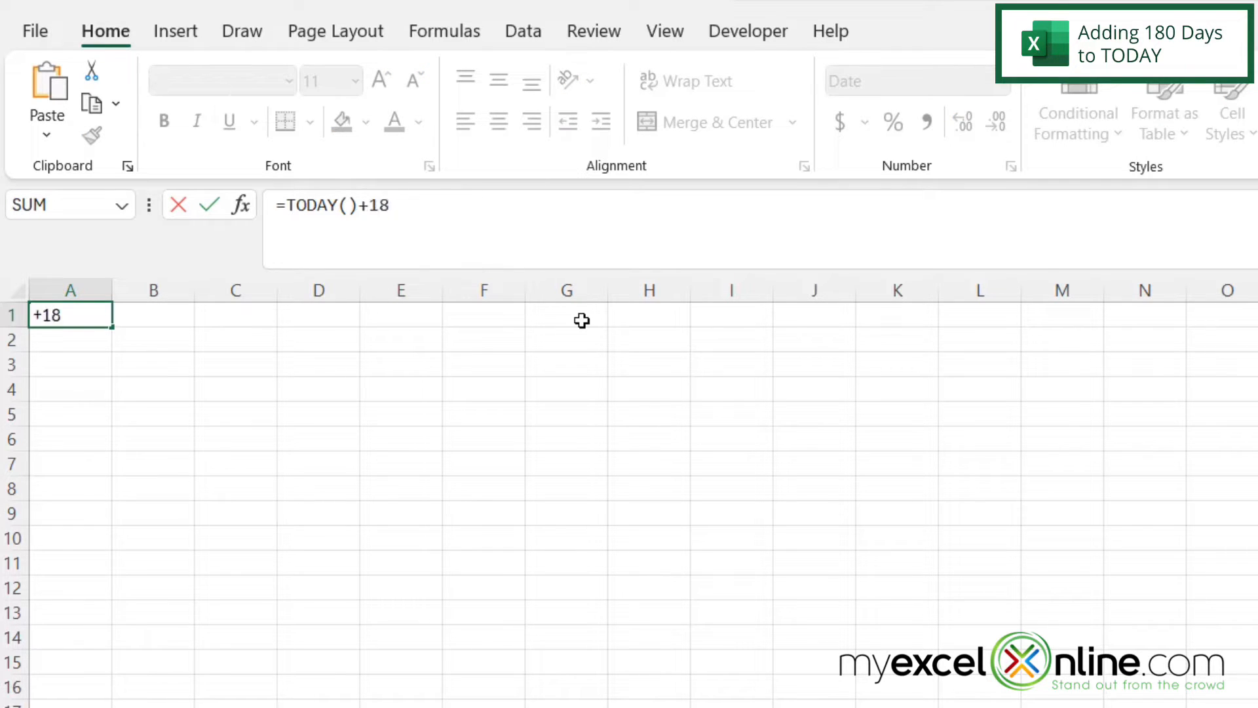
text(0)
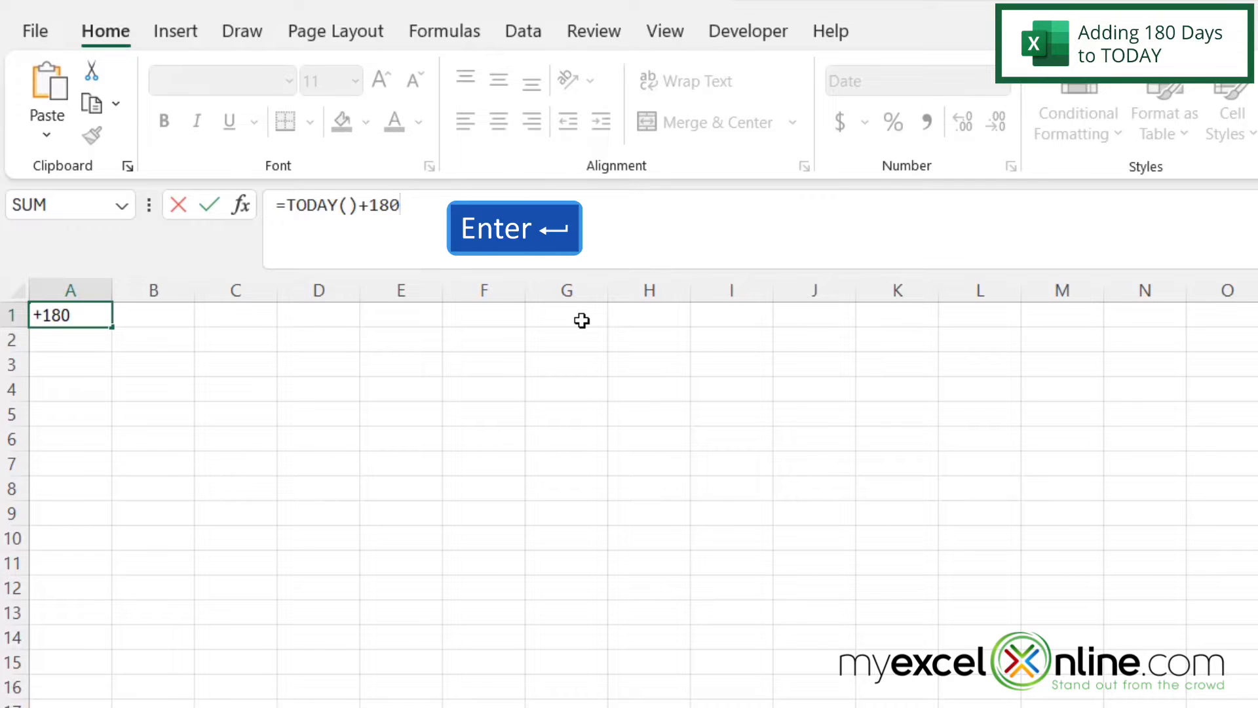
key(enter)
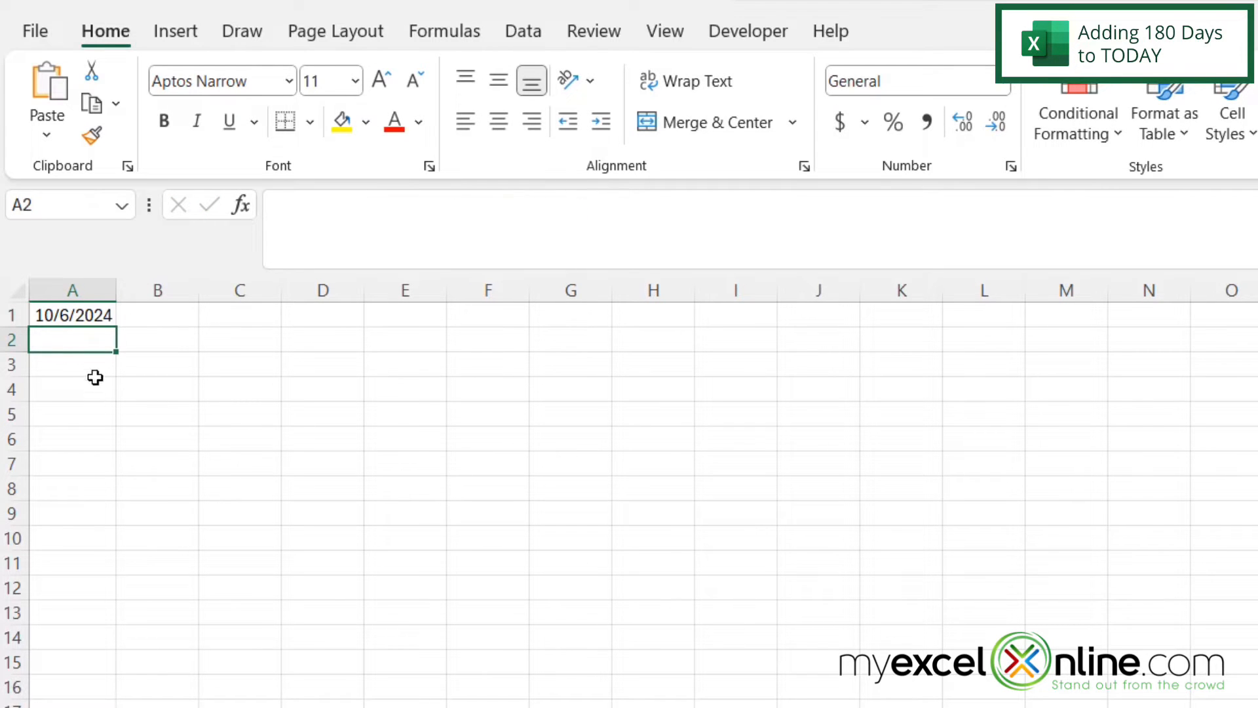
mouse_move(92, 346)
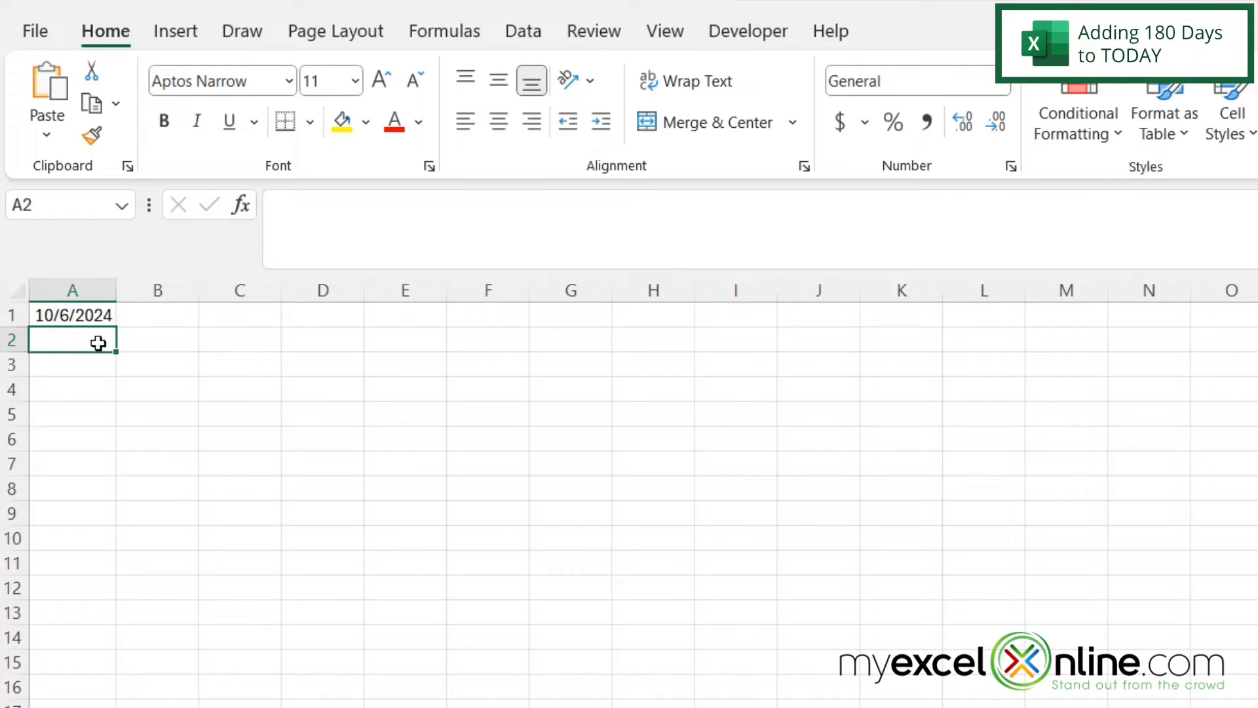
mouse_move(95, 338)
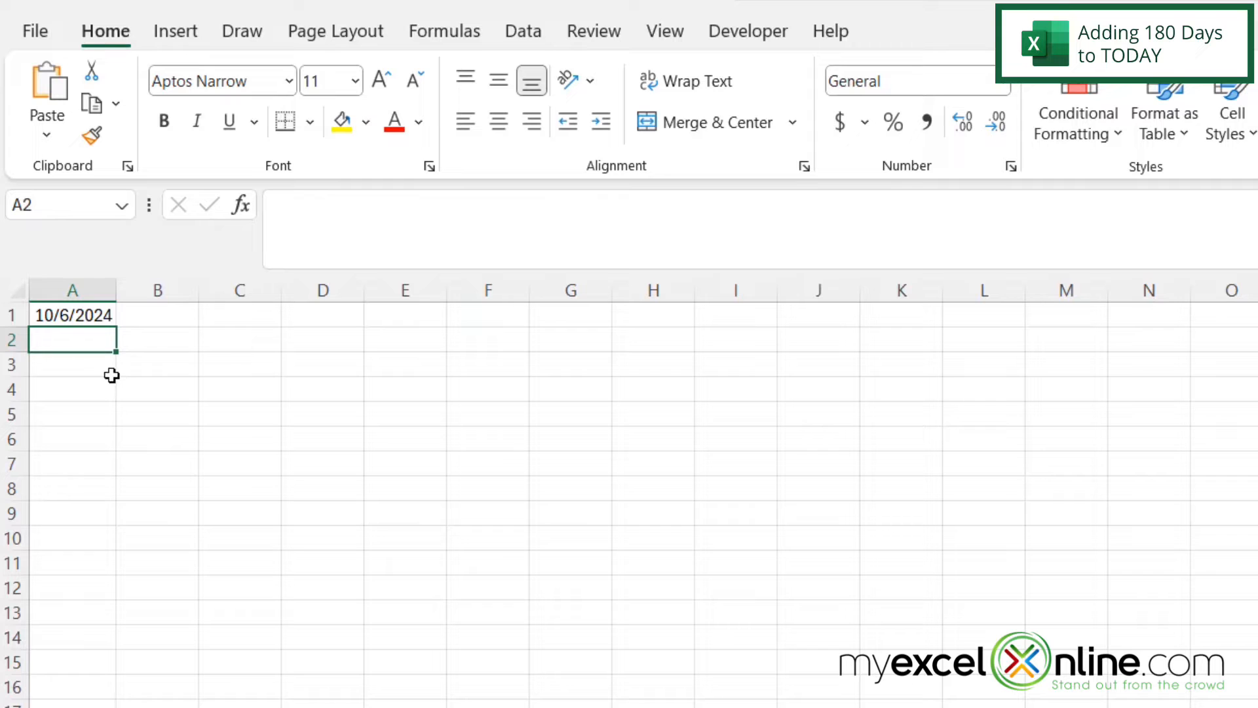
mouse_move(88, 380)
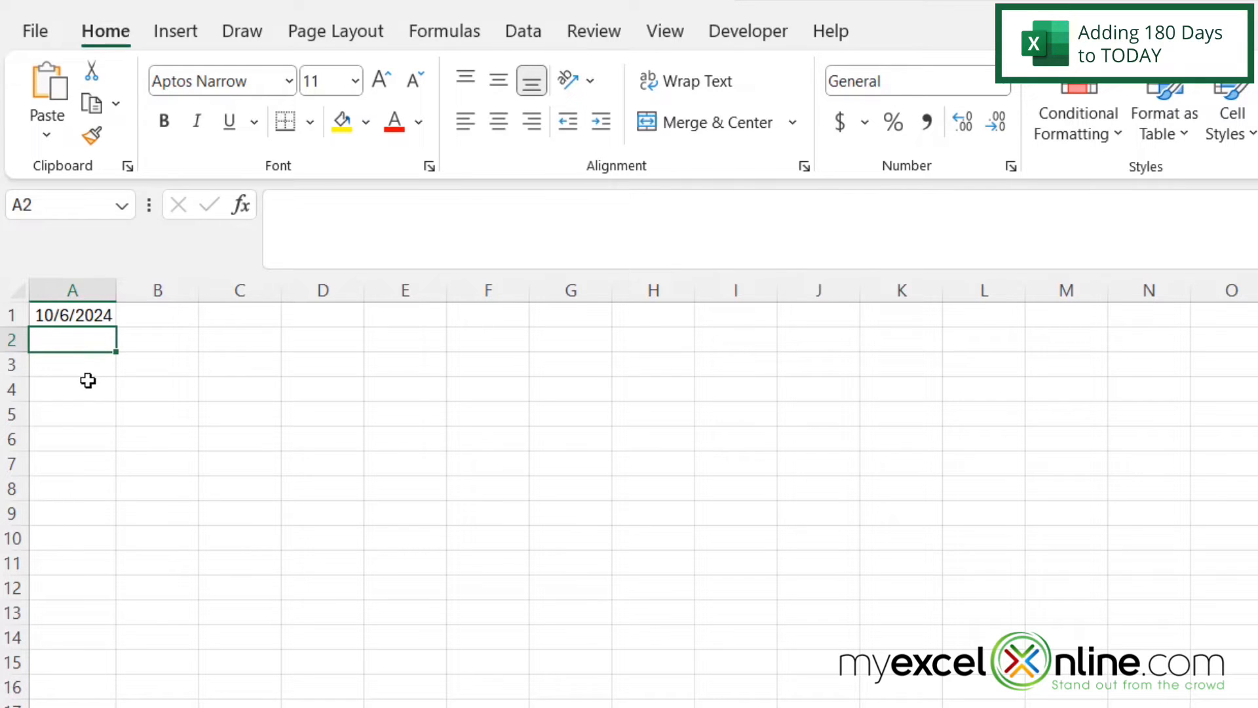
mouse_move(83, 358)
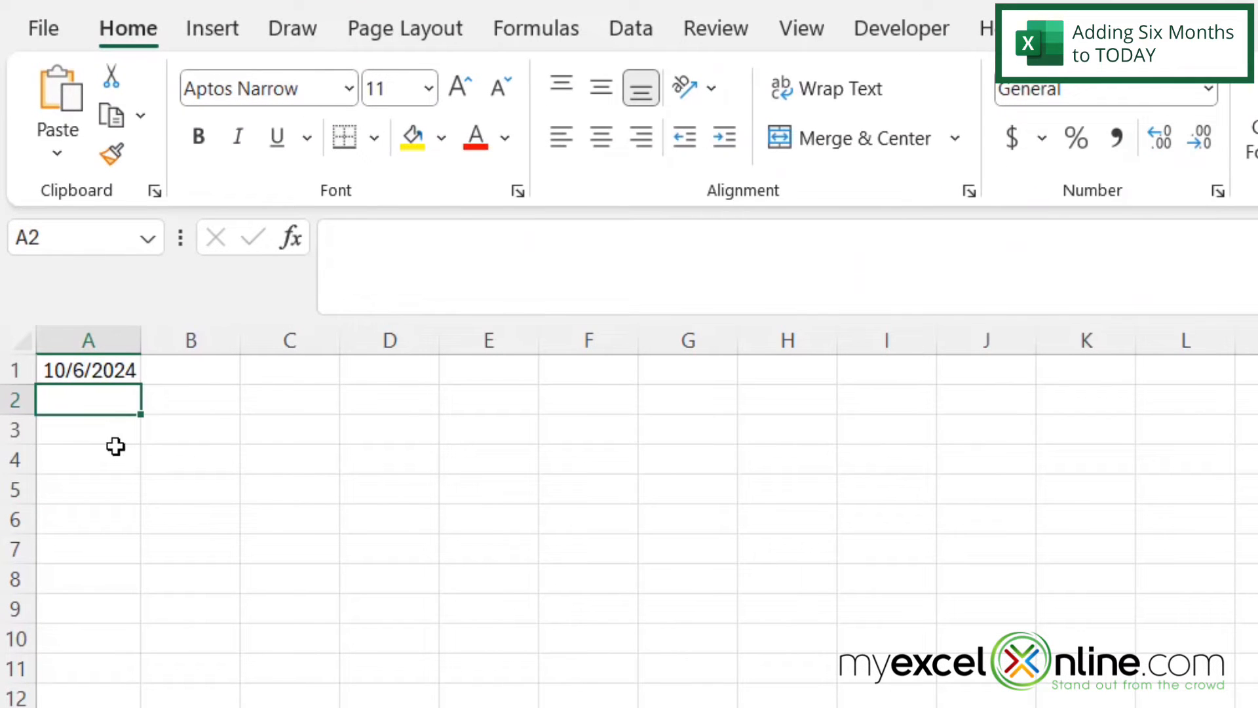
mouse_move(88, 425)
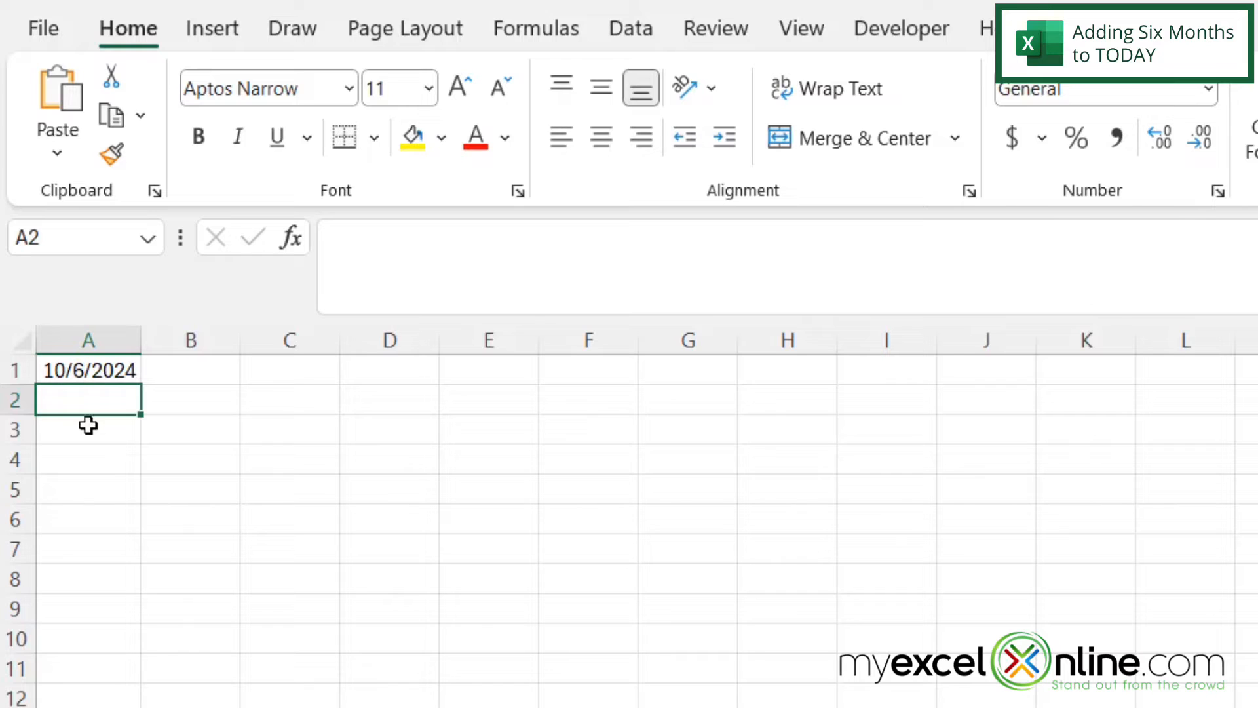
Step: Remove +180 from A1's formula and prefix TODAY() with edate( to begin EDATE
click(89, 369)
text(+1)
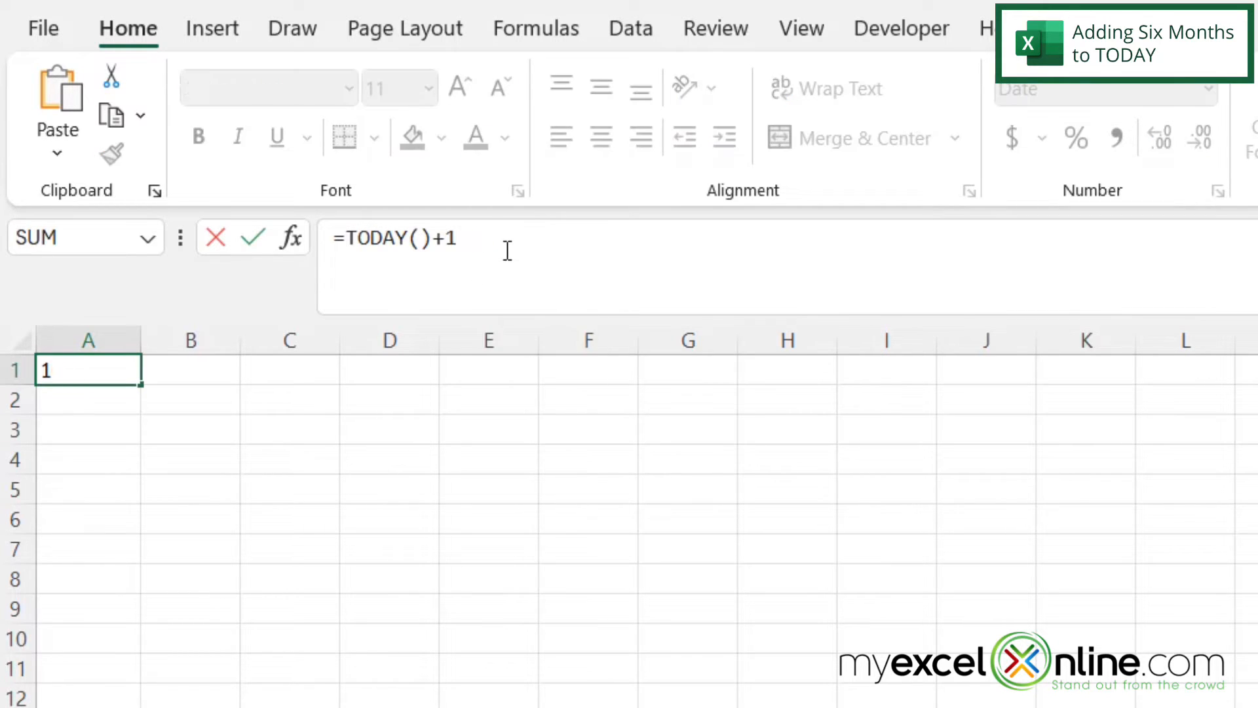
key(Backspace)
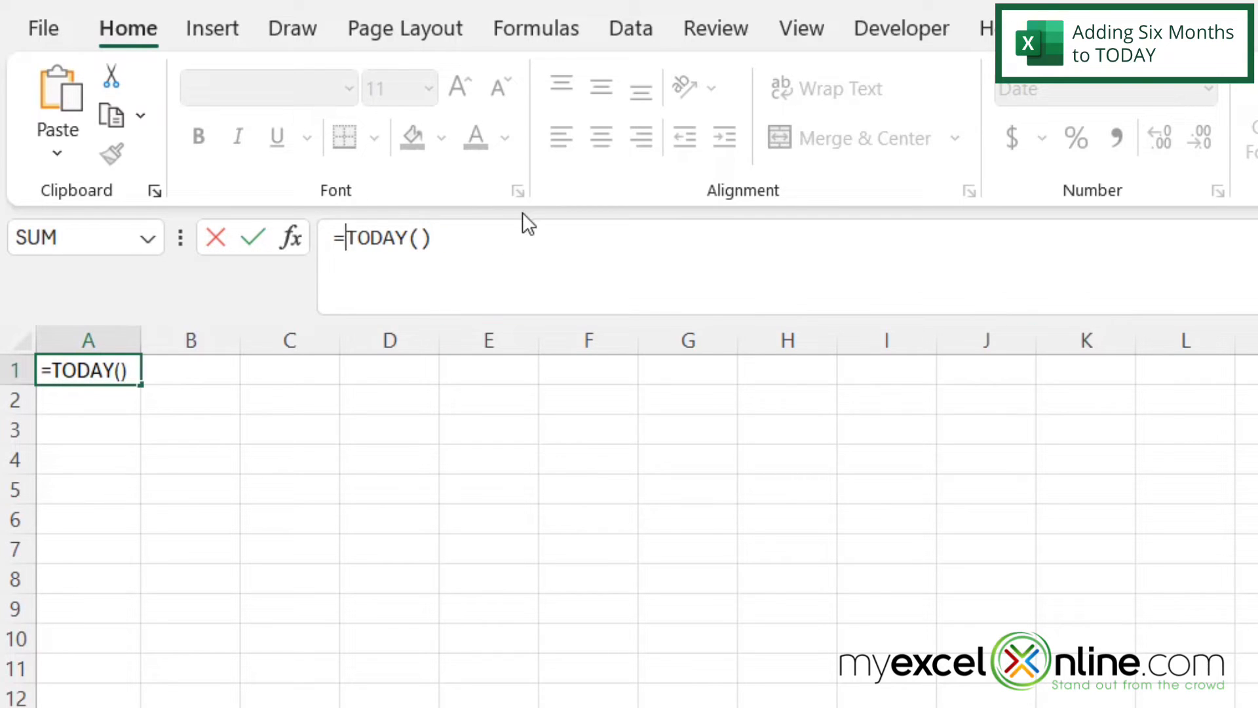
mouse_move(522, 261)
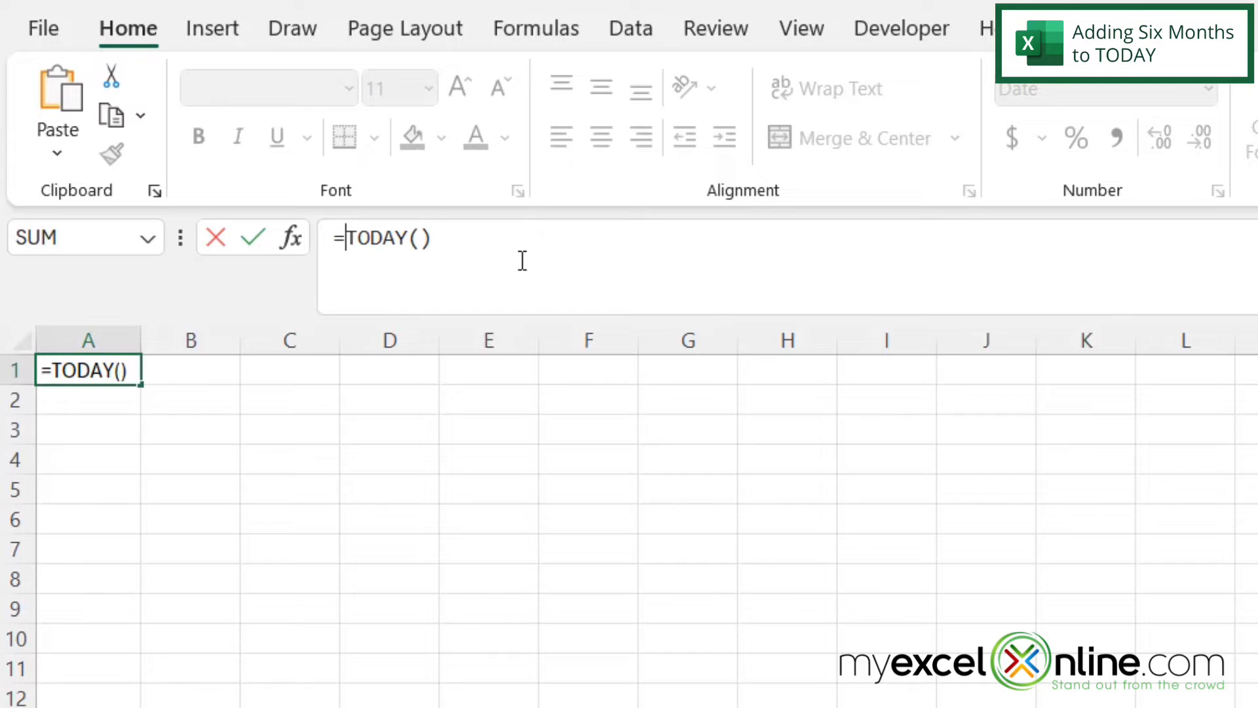
text(e)
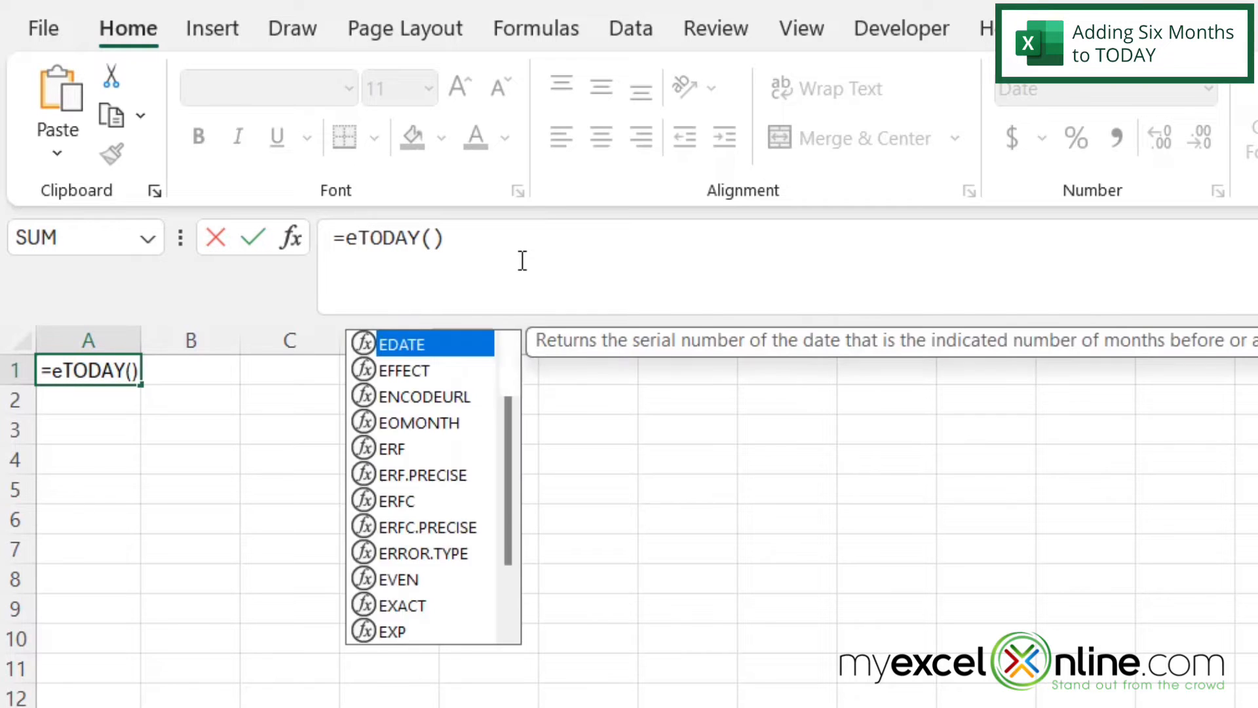
text(date)
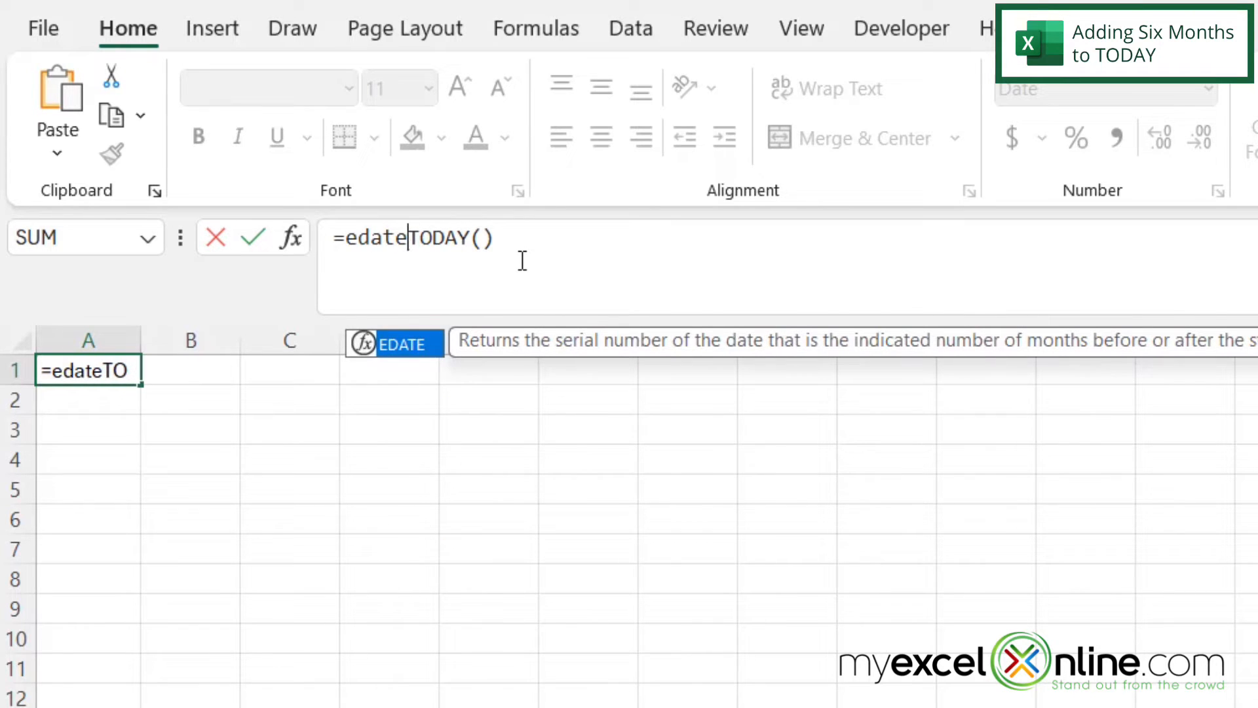
text(()
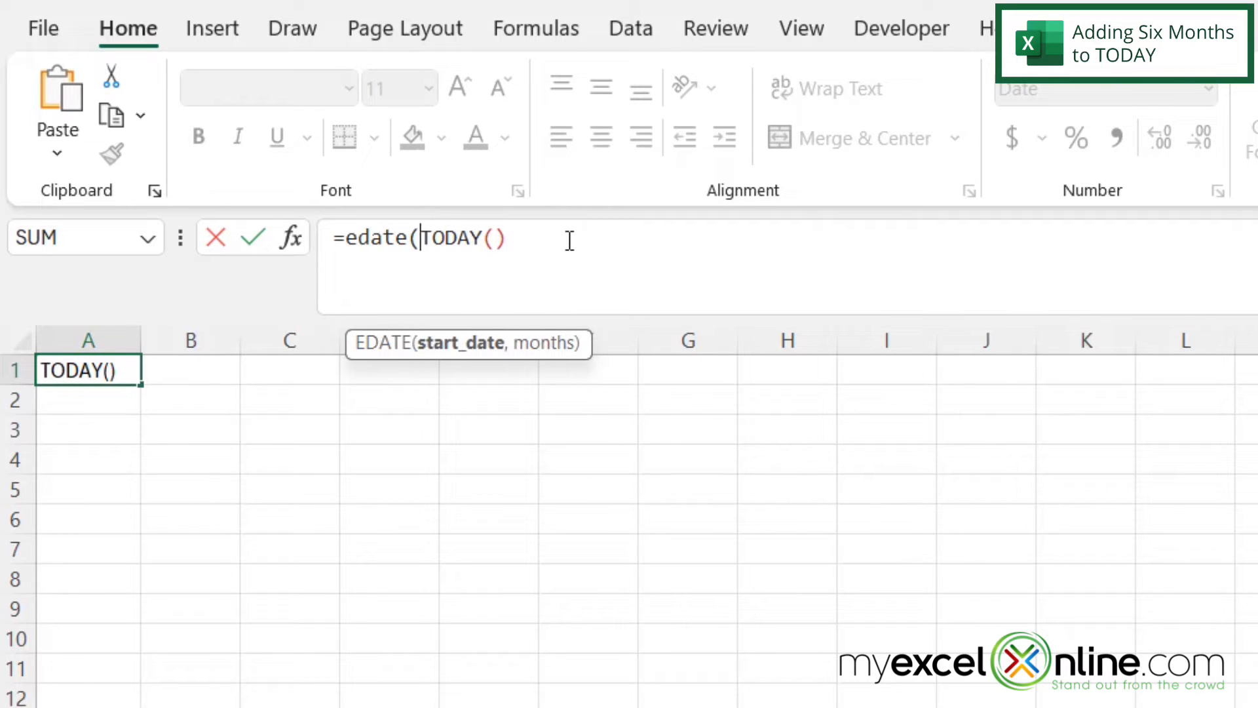
mouse_move(528, 245)
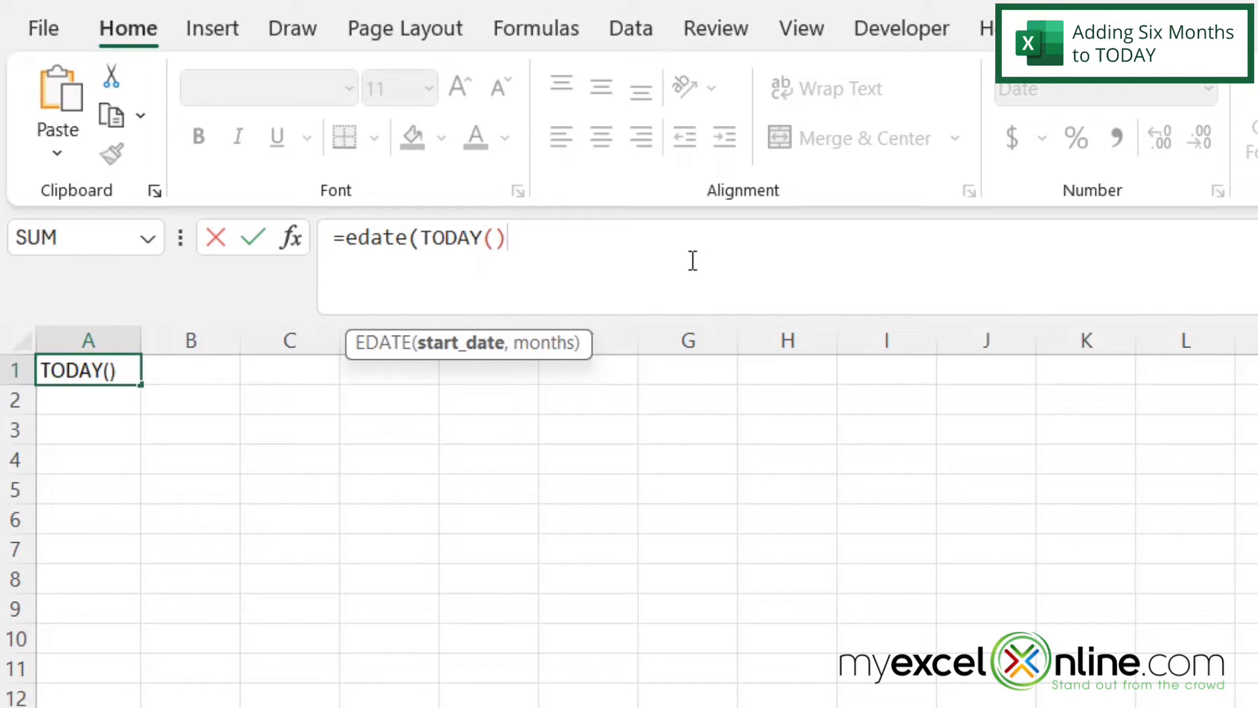
Step: Add 6 as the months argument so A1 reads =edate(TODAY(),6
text(,)
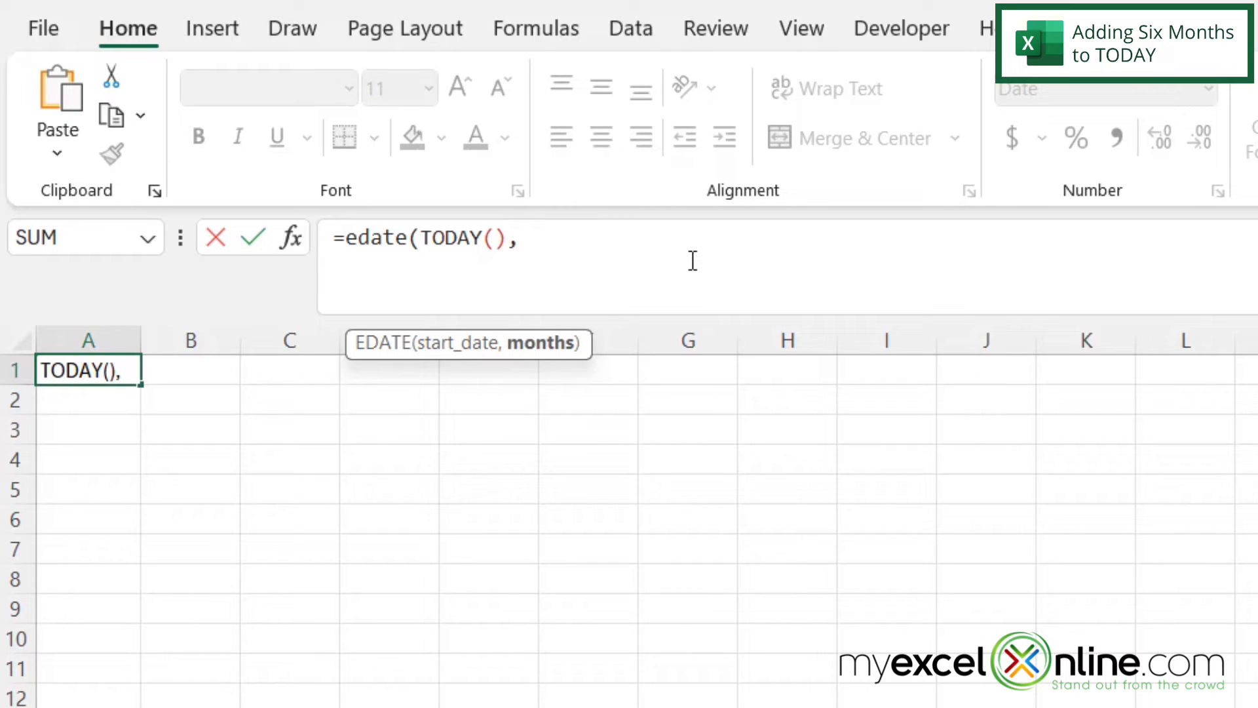
text(6)
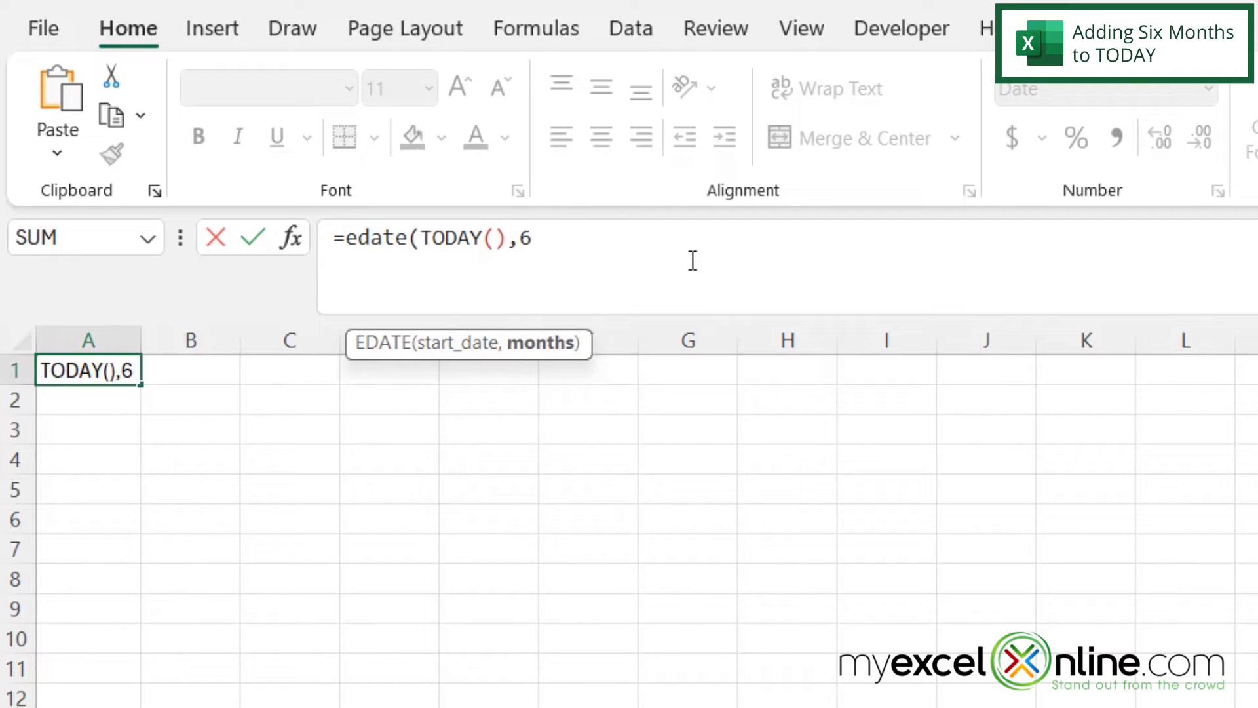